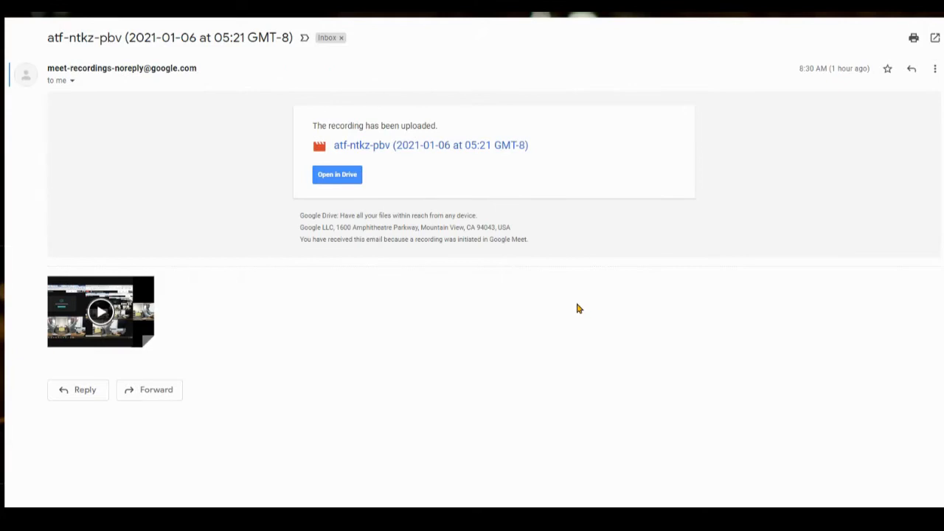
pyautogui.moveTo(573, 303)
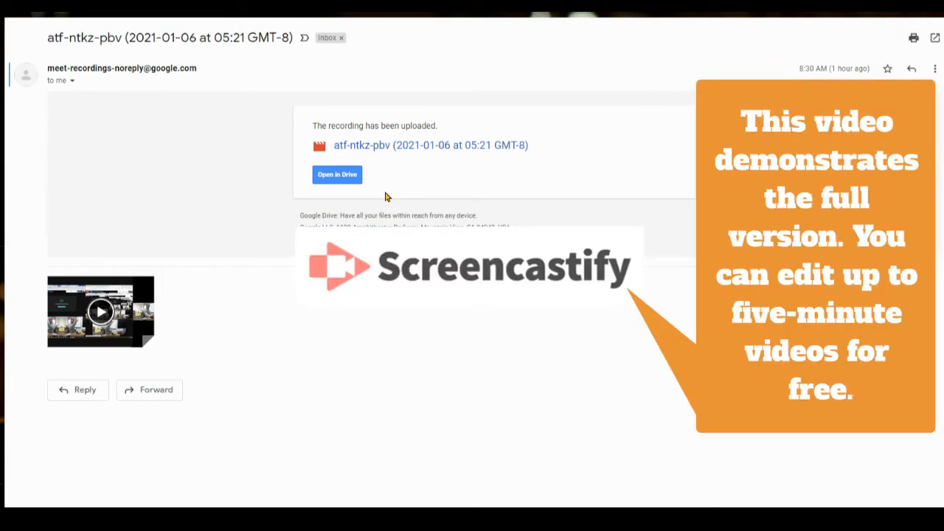
pyautogui.moveTo(155, 223)
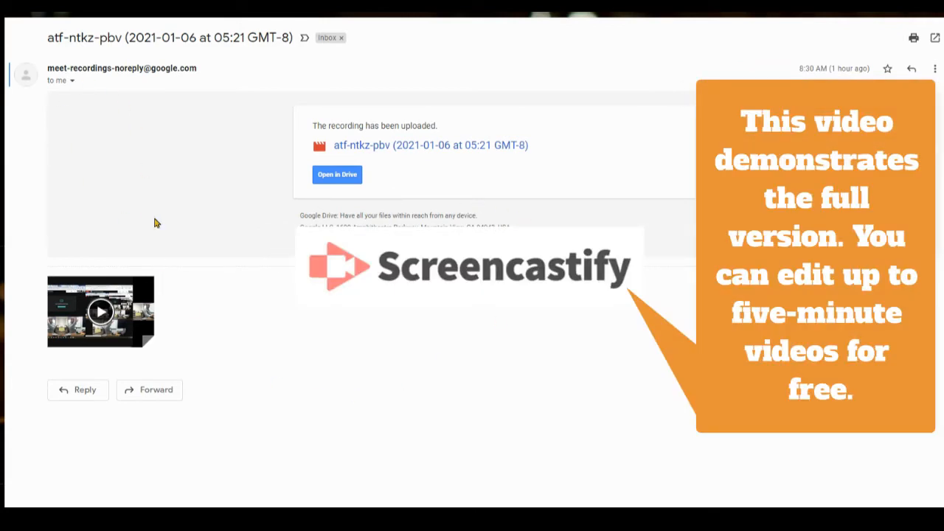
pyautogui.moveTo(210, 127)
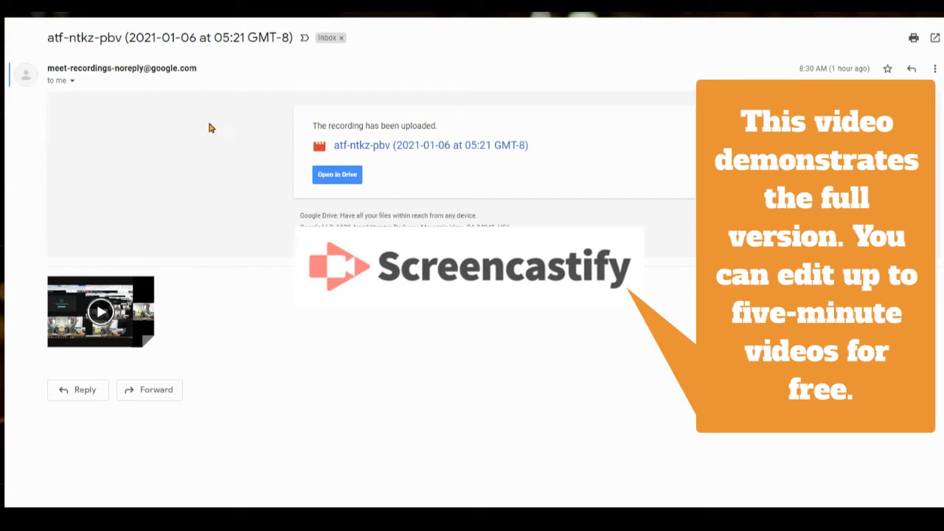
pyautogui.moveTo(101, 311)
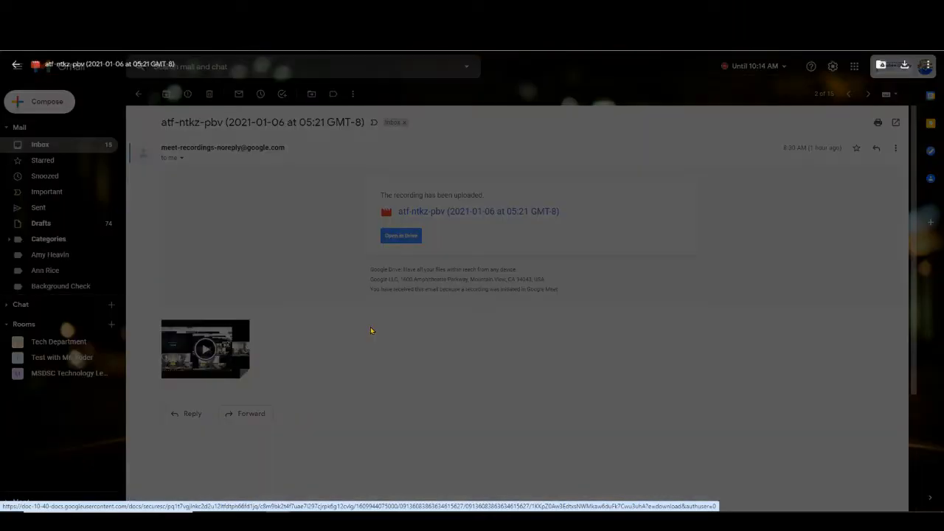
# - Open the Meet recording attachment from Gmail in Screencastify Video Editor via Open with
pyautogui.click(205, 349)
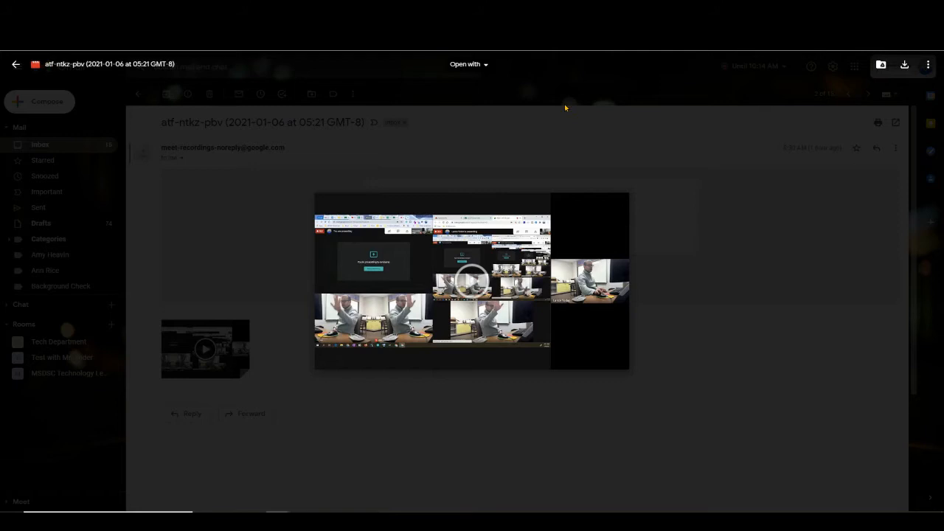
pyautogui.click(468, 64)
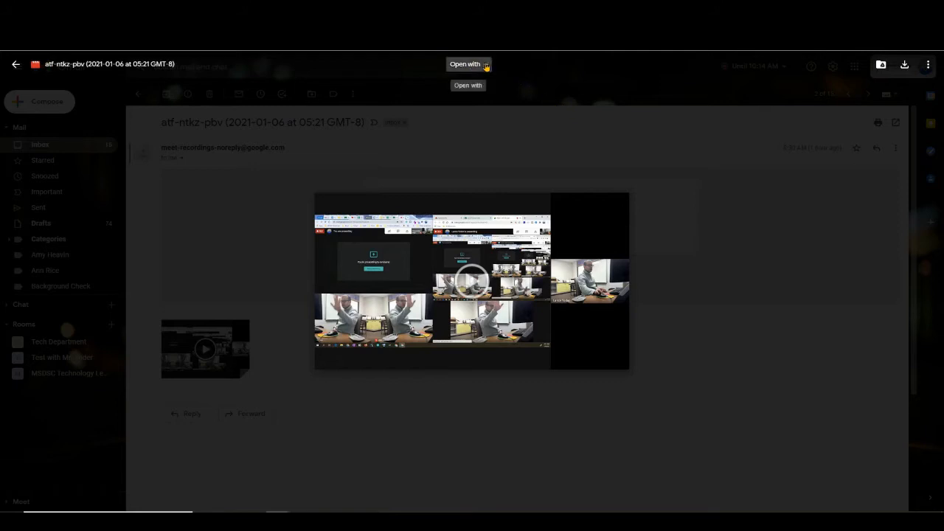
pyautogui.click(465, 64)
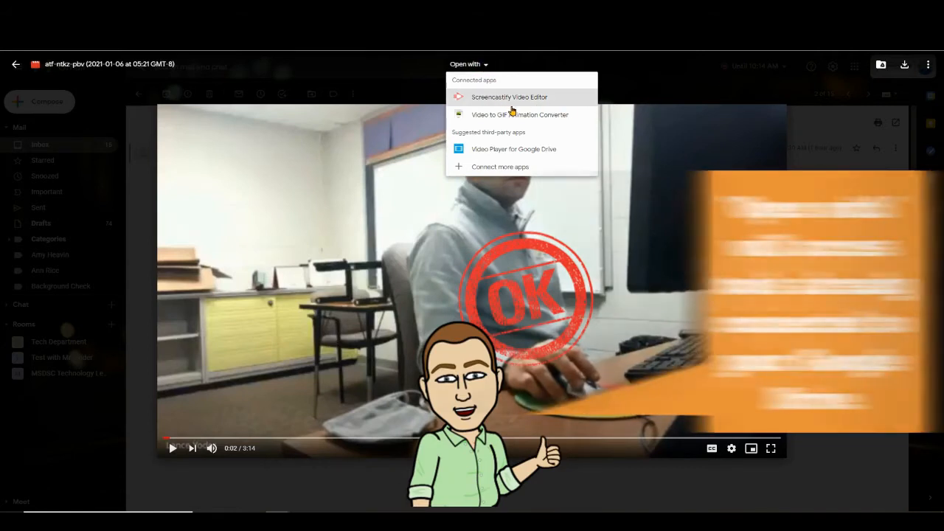
pyautogui.click(509, 96)
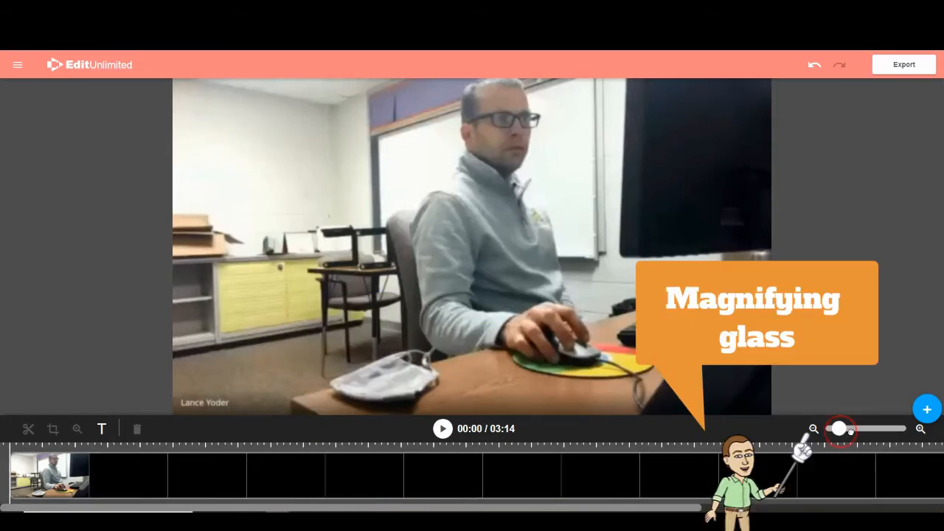
# - Zoom the timeline all the way out to show the whole 3:14 recording
pyautogui.moveTo(839, 428); pyautogui.dragTo(870, 429)
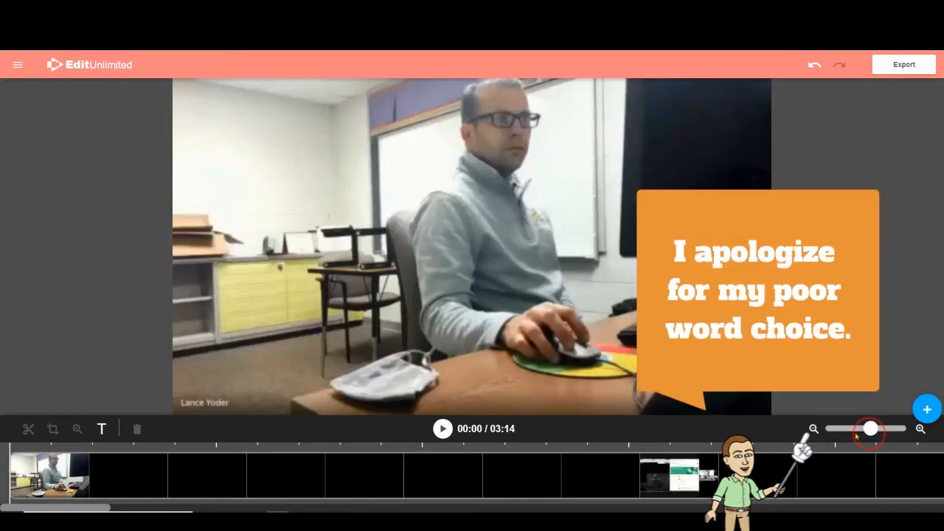
pyautogui.moveTo(870, 428); pyautogui.dragTo(833, 428)
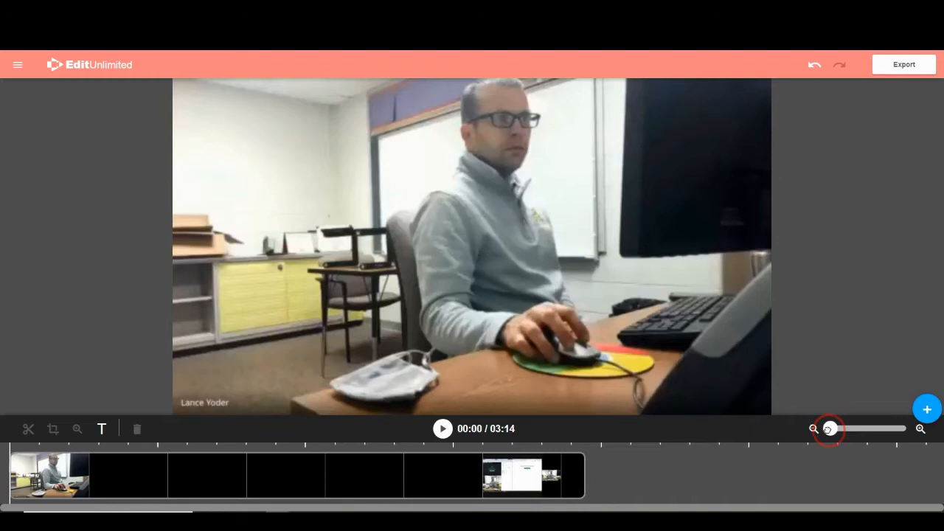
pyautogui.click(813, 429)
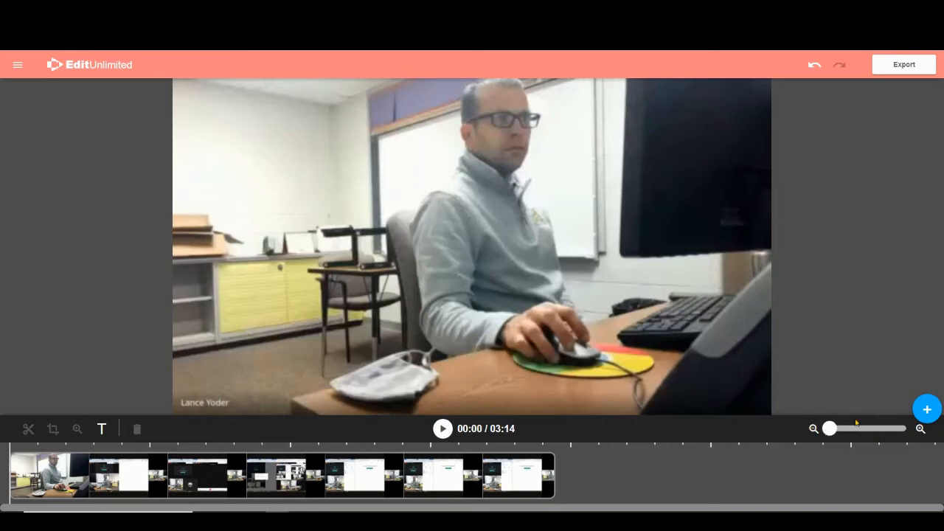
pyautogui.moveTo(67, 430)
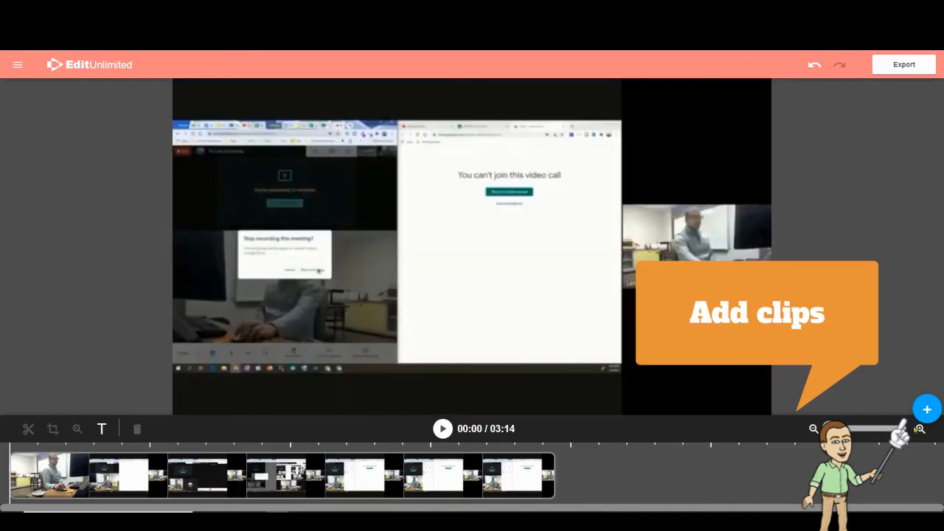
pyautogui.click(927, 408)
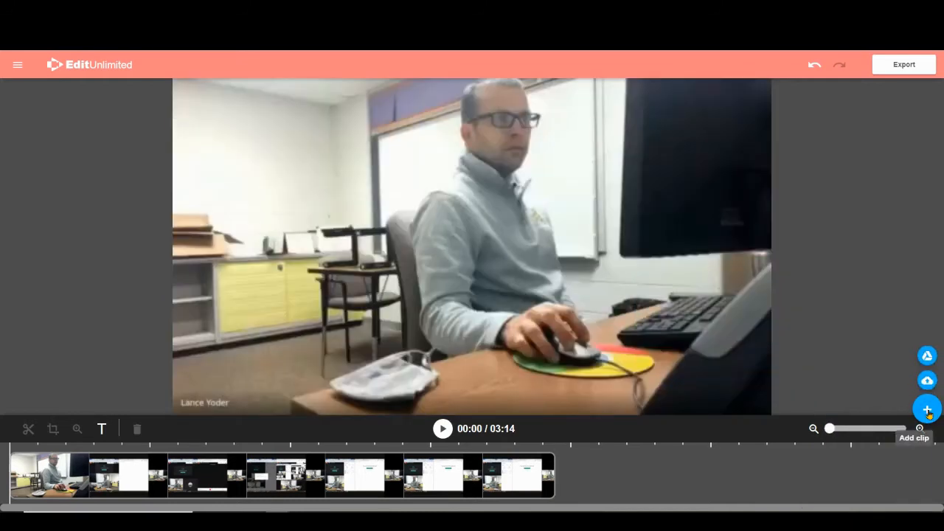
pyautogui.moveTo(927, 356)
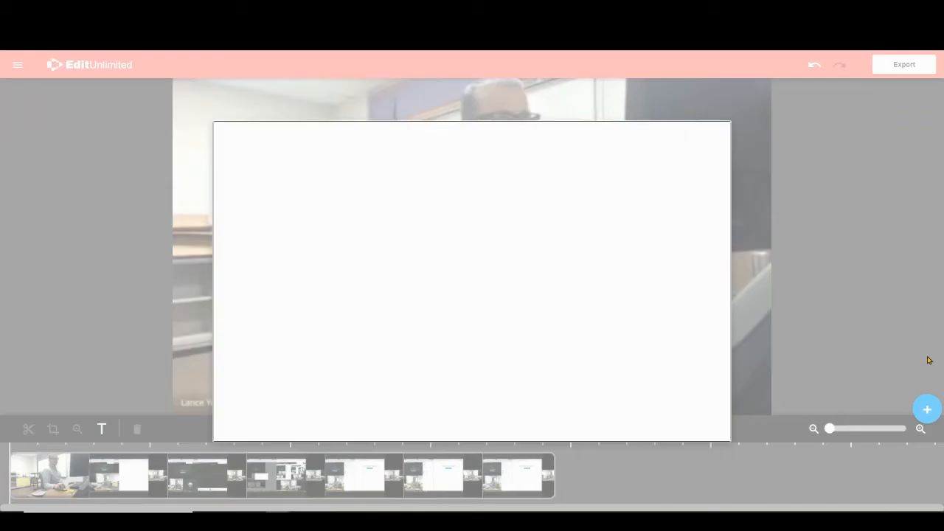
pyautogui.click(926, 409)
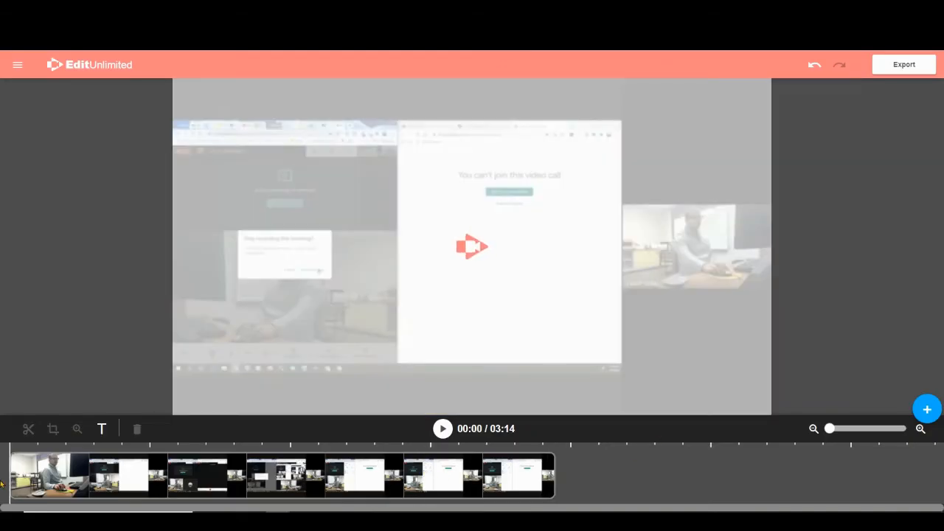
# - Split the recording at a point just after the start, found by playing and pausing
pyautogui.click(442, 429)
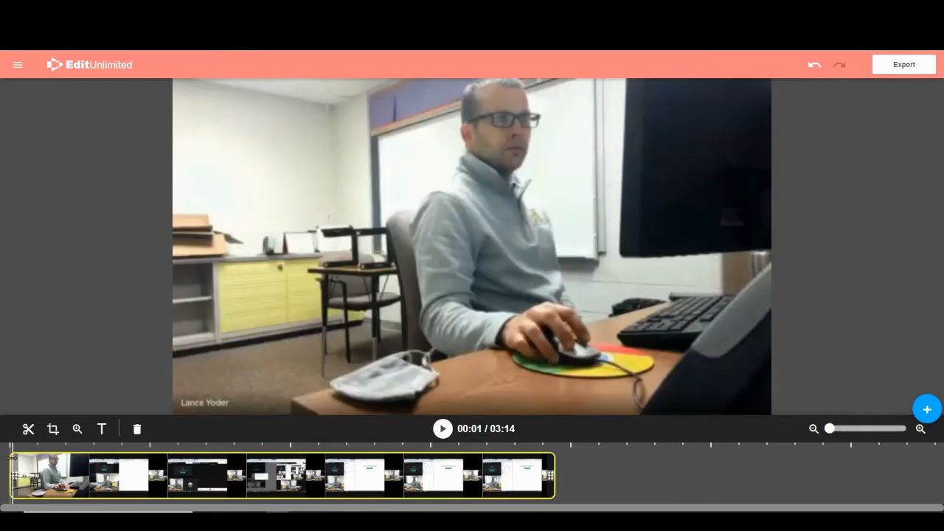
pyautogui.click(442, 428)
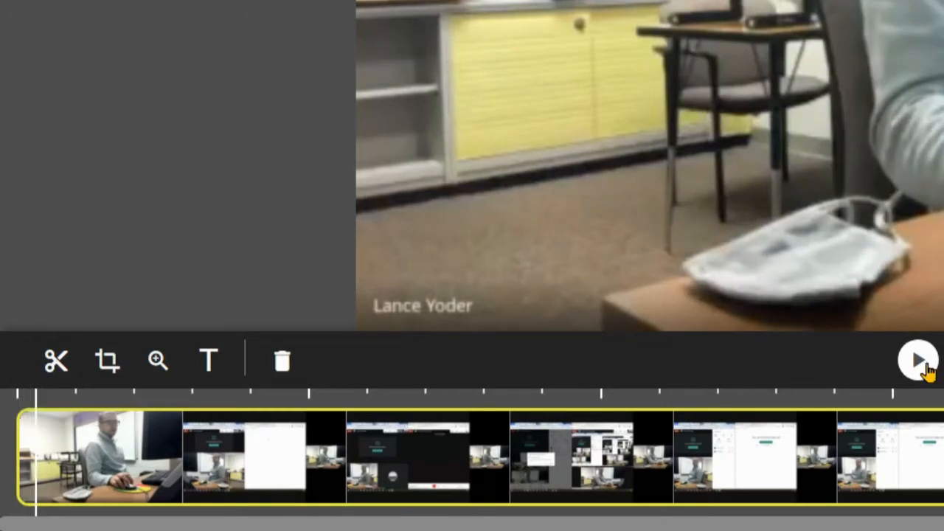
pyautogui.click(917, 361)
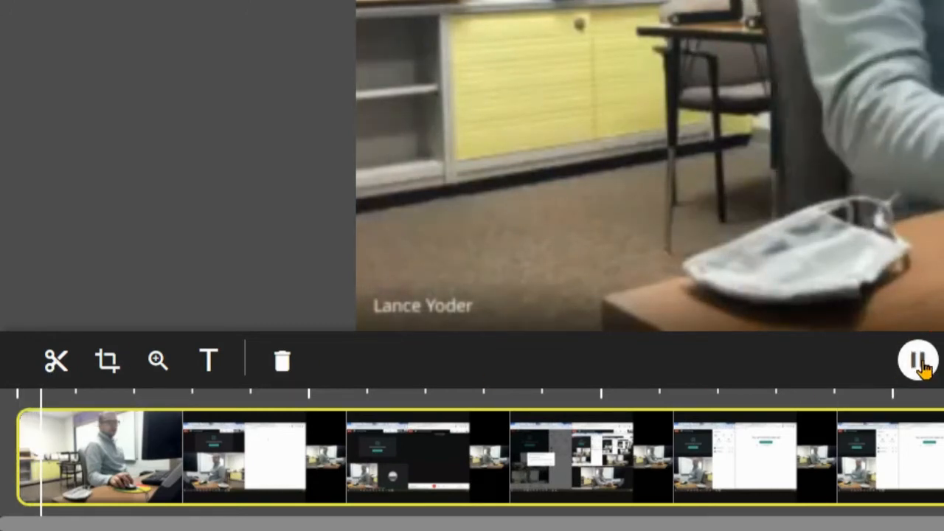
pyautogui.click(918, 360)
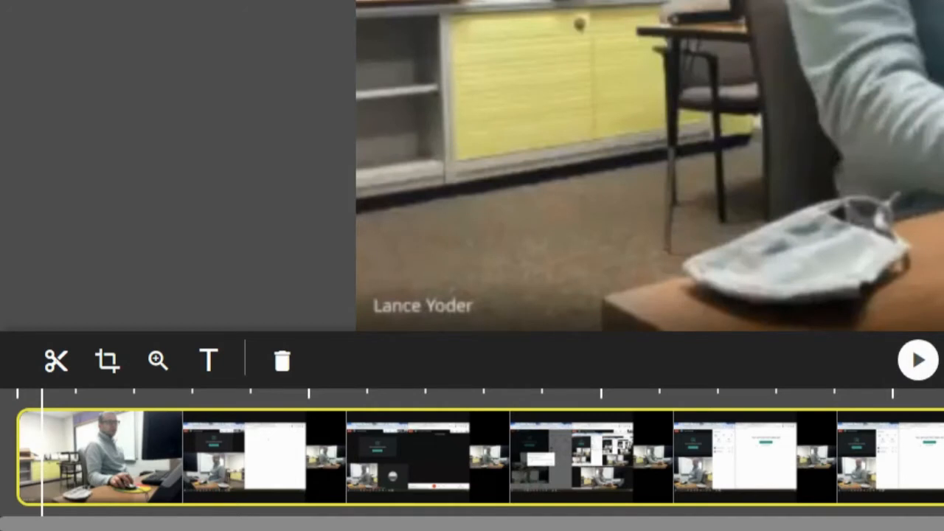
pyautogui.click(57, 360)
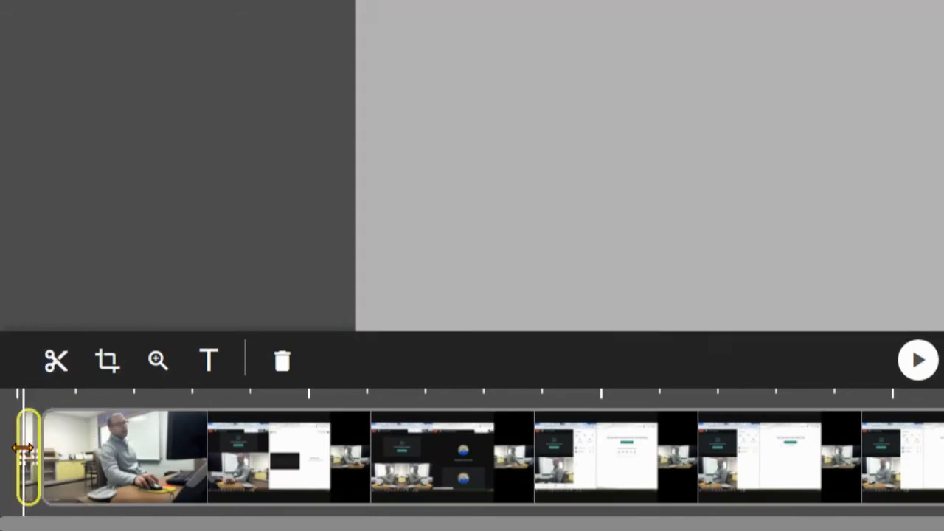
pyautogui.moveTo(282, 361)
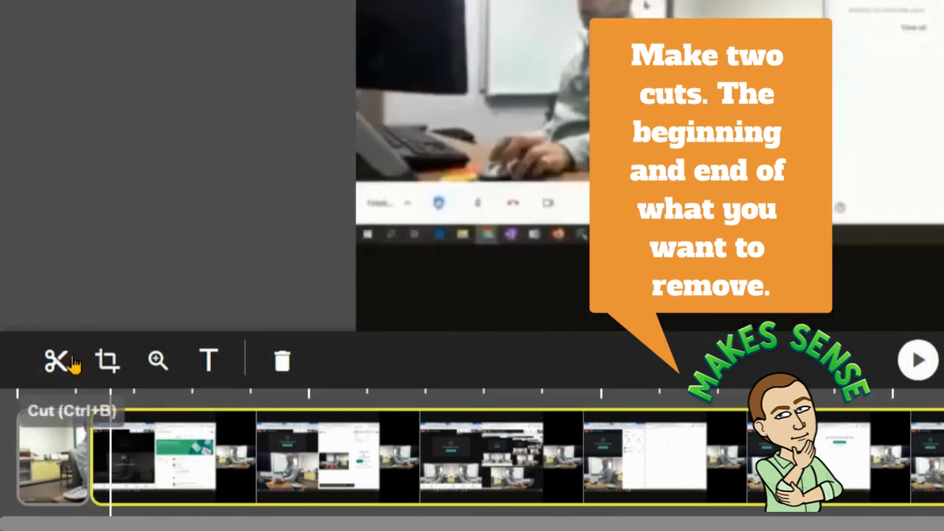
# - Make a second cut at the end of the unwanted opening part and select that piece
pyautogui.click(57, 361)
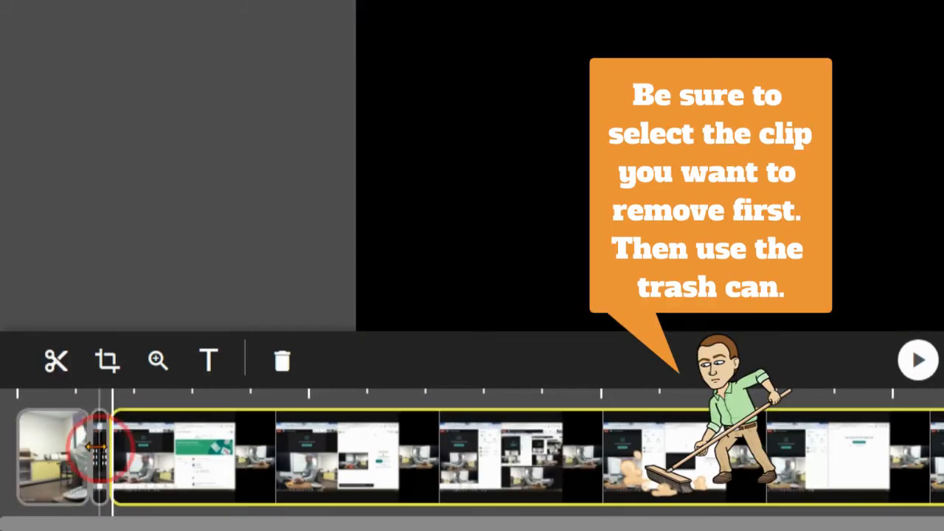
pyautogui.click(282, 360)
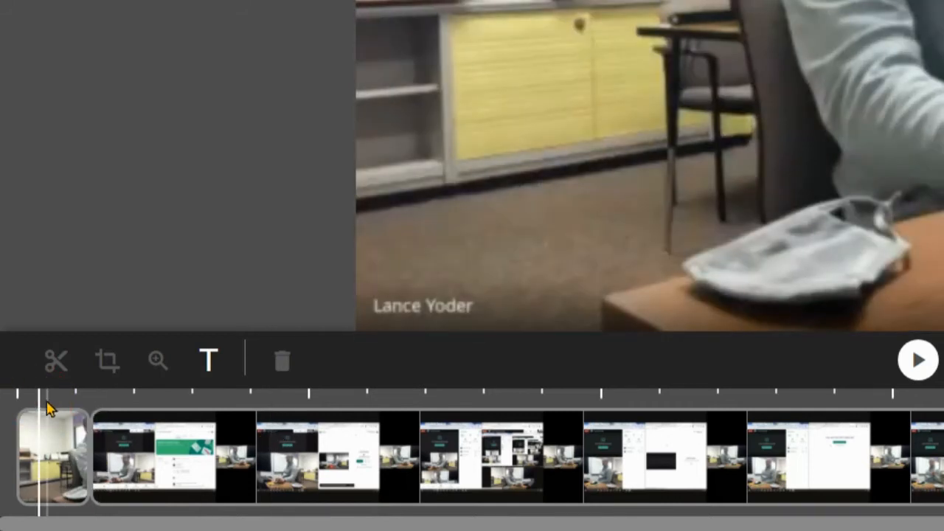
pyautogui.moveTo(107, 360)
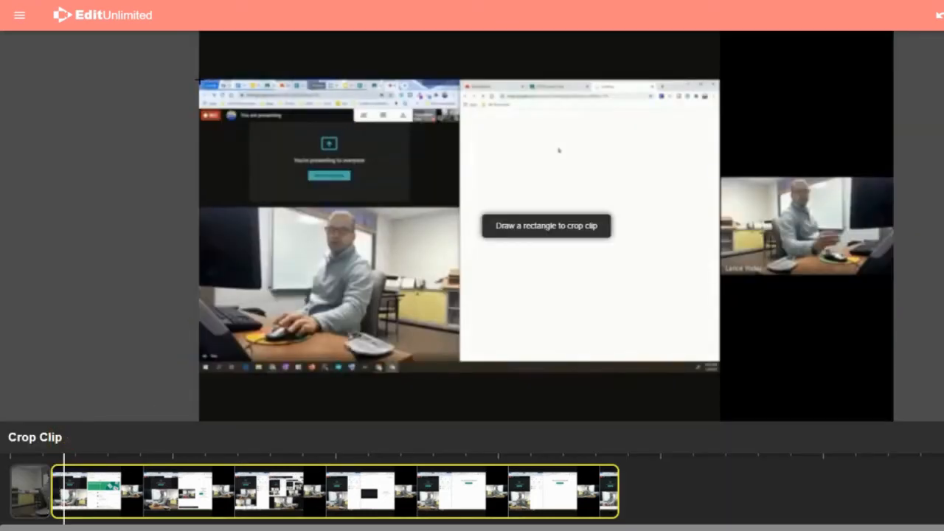
pyautogui.moveTo(202, 79); pyautogui.dragTo(399, 144)
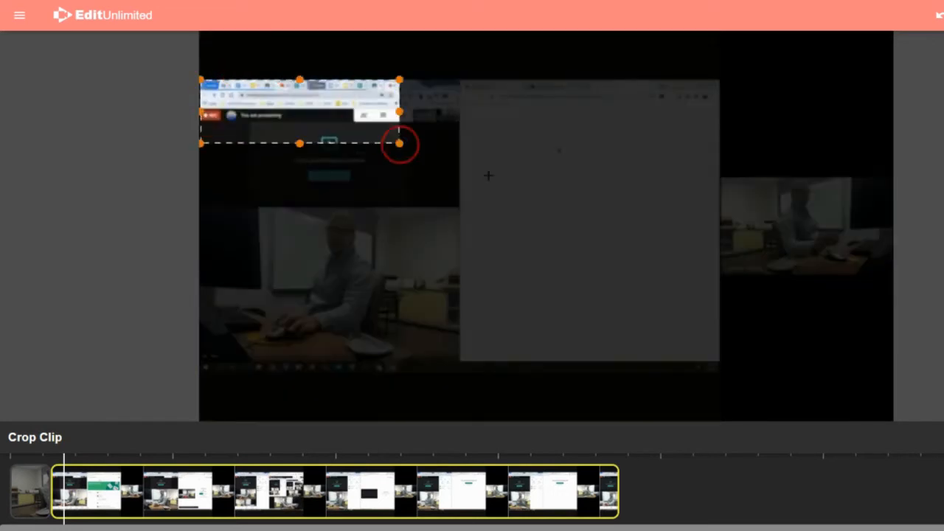
pyautogui.moveTo(398, 144); pyautogui.dragTo(719, 361)
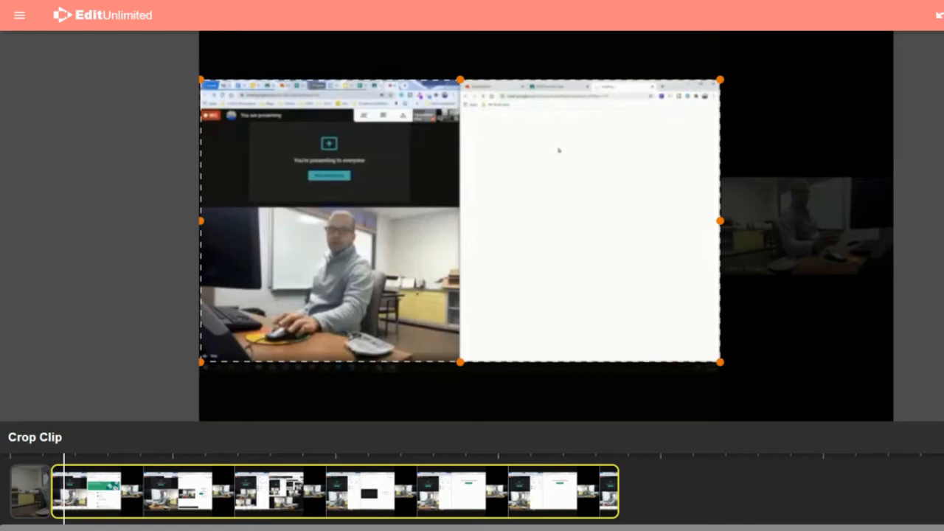
pyautogui.moveTo(719, 361); pyautogui.dragTo(722, 371)
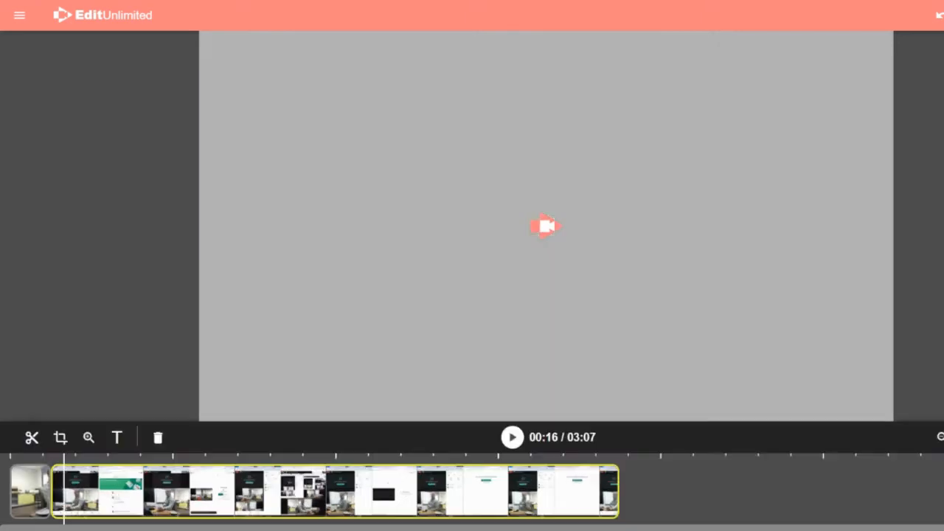
pyautogui.click(30, 491)
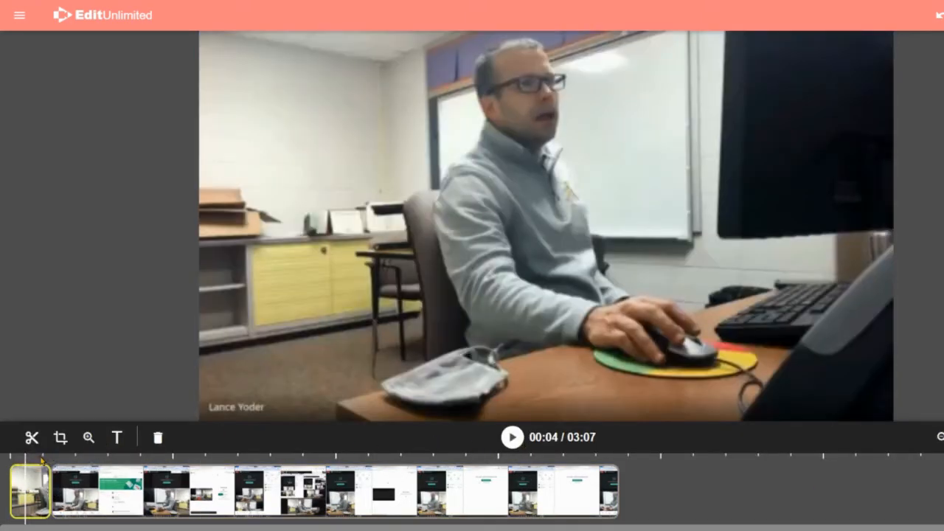
pyautogui.click(512, 437)
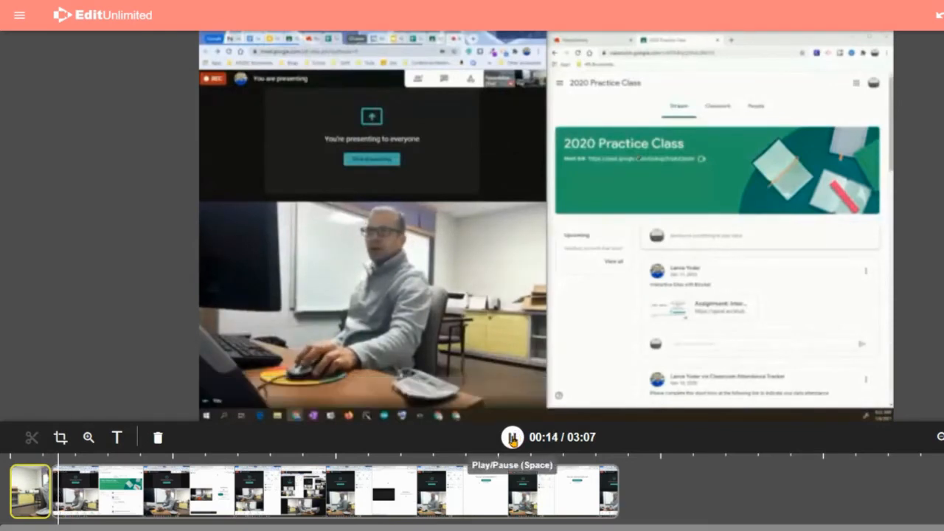
# - Frame a zoom around the 'You're presenting to everyone' window and preview it
pyautogui.click(511, 436)
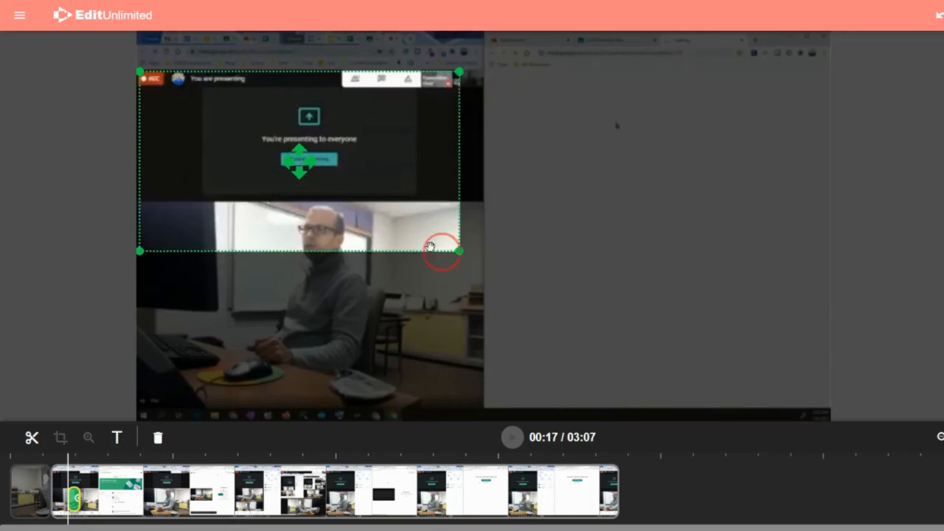
pyautogui.moveTo(443, 250); pyautogui.dragTo(310, 155)
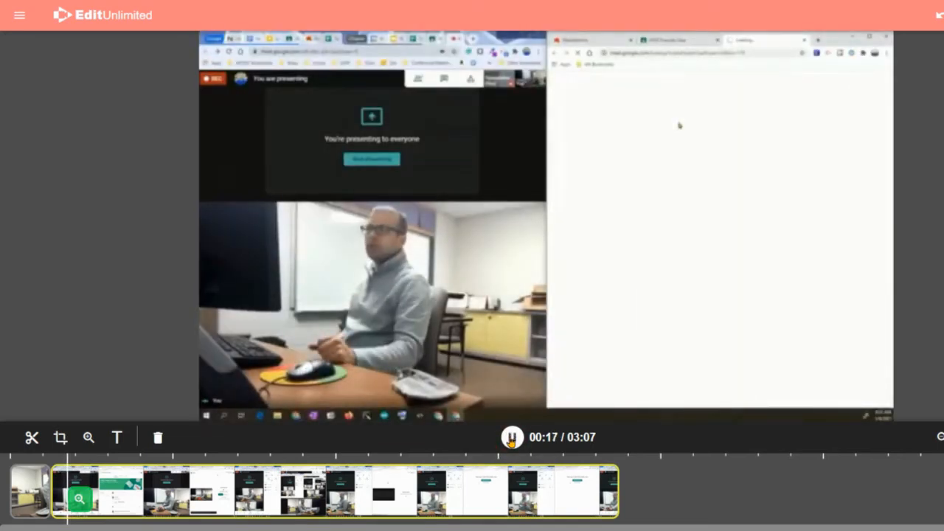
pyautogui.click(511, 436)
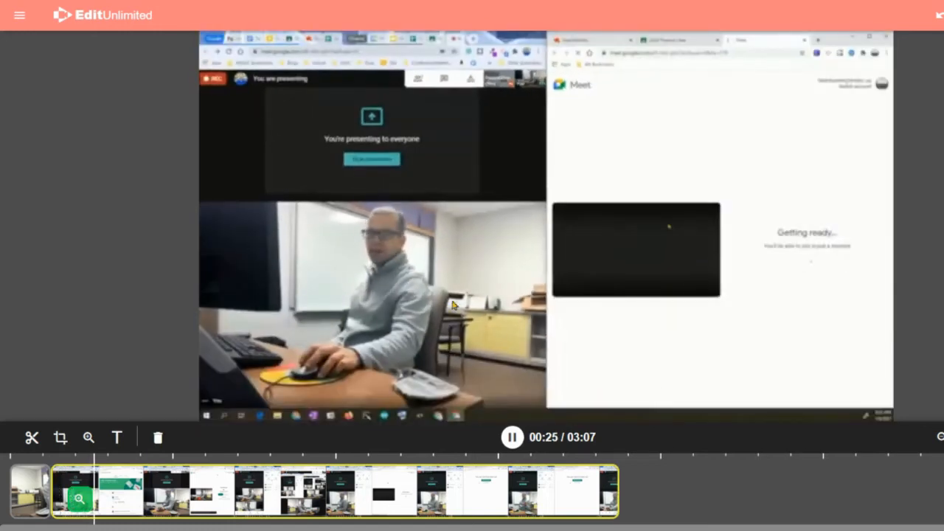
pyautogui.click(512, 437)
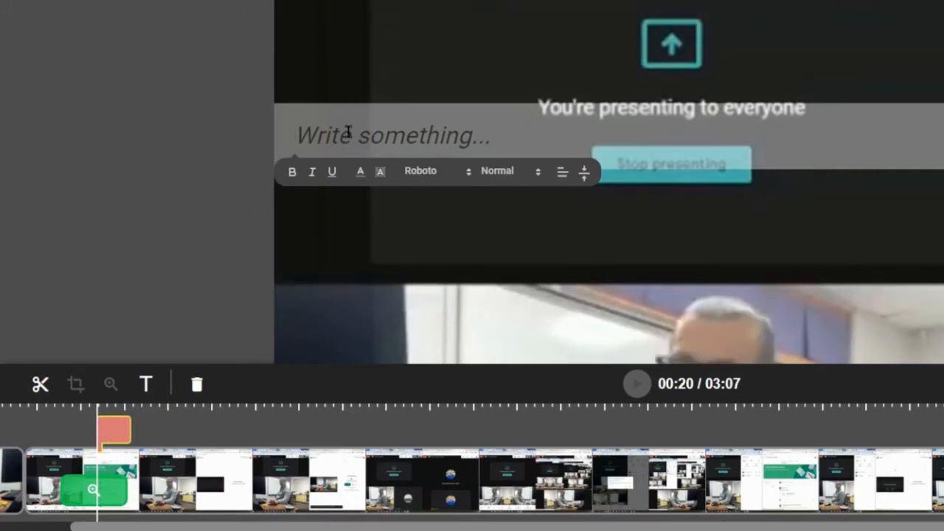
# - Type 'simple text editor' and set it in PT Mono, choosing Normal size after trying Large and Small
pyautogui.write('simple text editor')
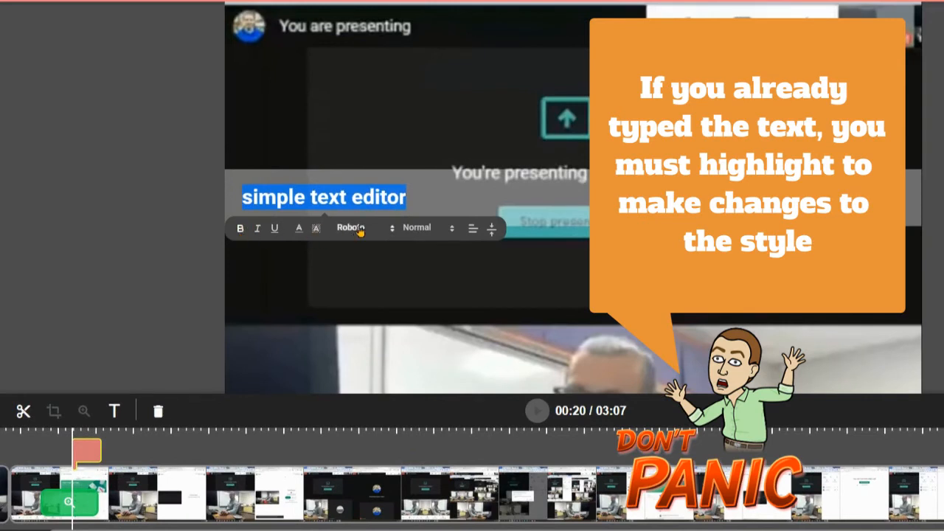
pyautogui.click(299, 227)
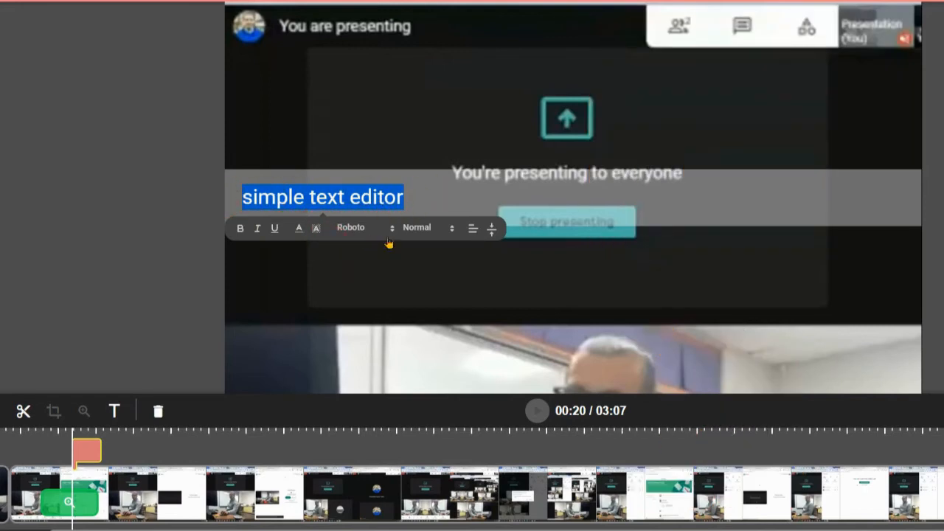
pyautogui.click(364, 227)
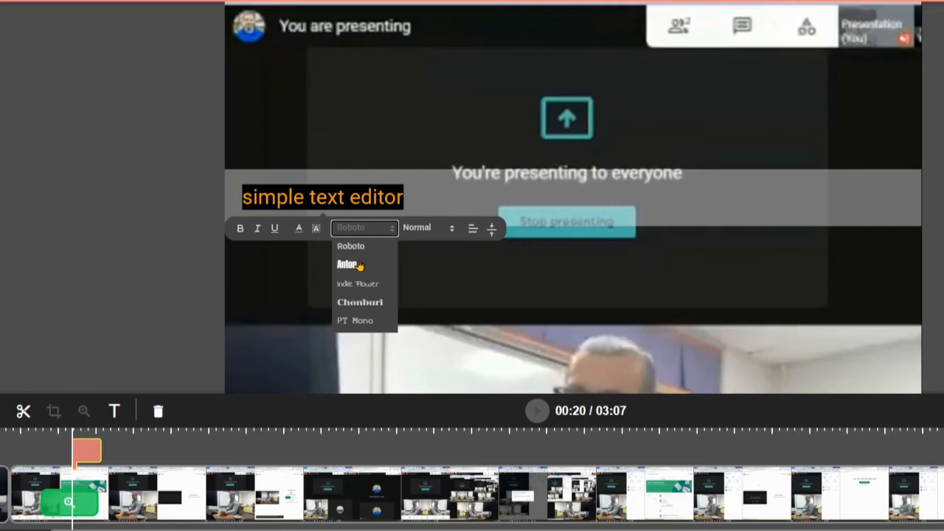
pyautogui.click(355, 320)
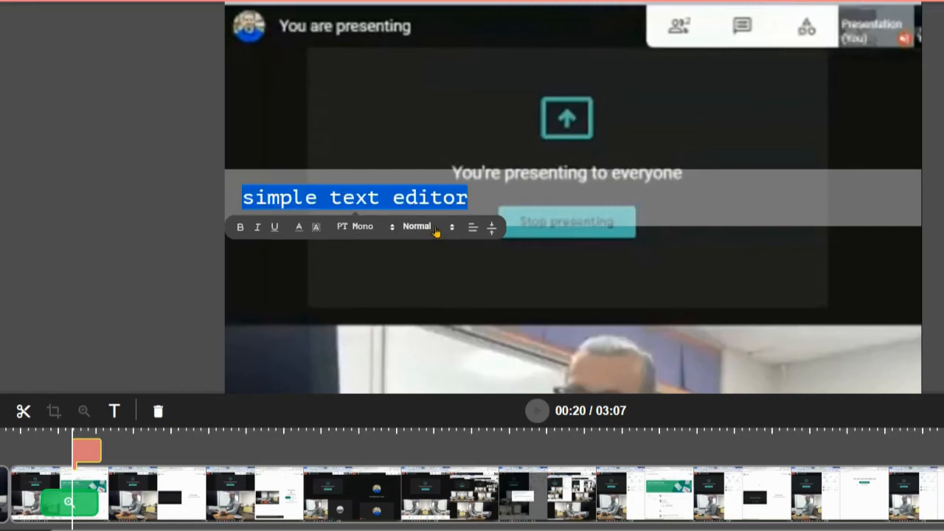
pyautogui.click(427, 226)
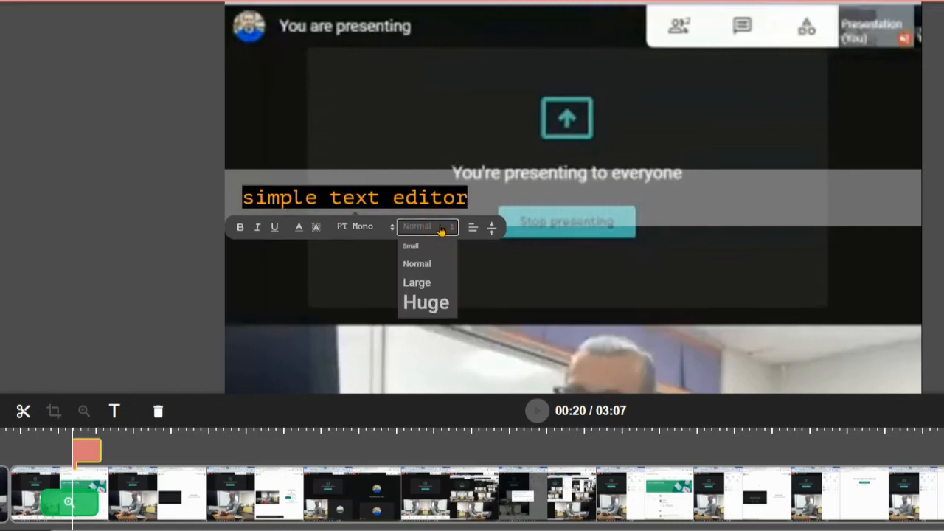
pyautogui.click(417, 282)
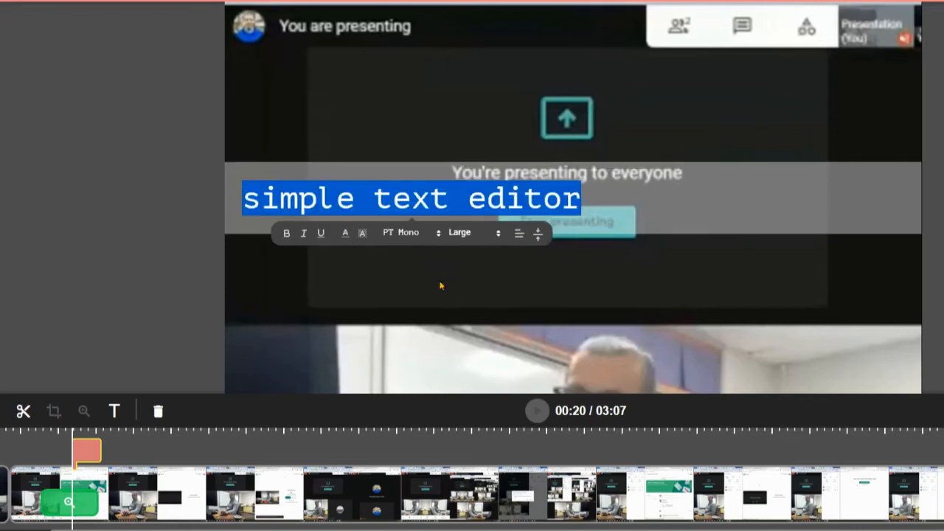
pyautogui.click(460, 232)
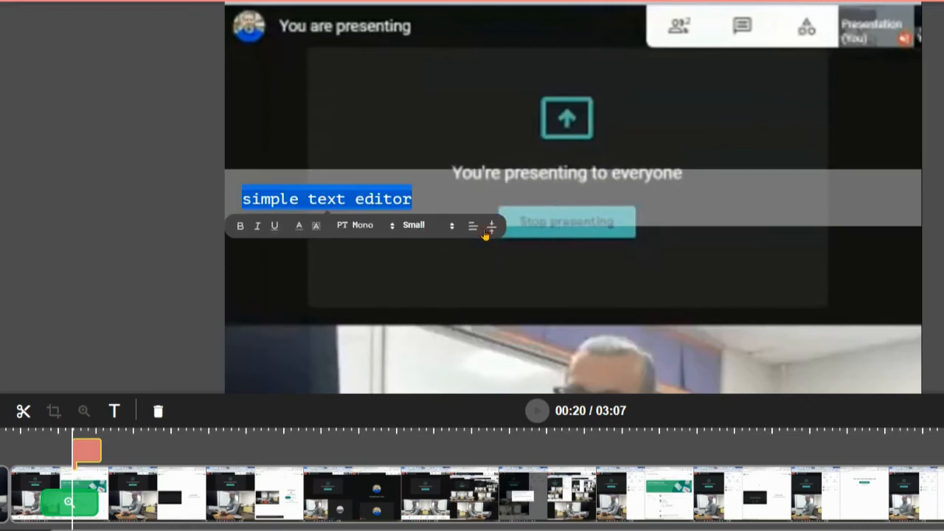
pyautogui.click(424, 225)
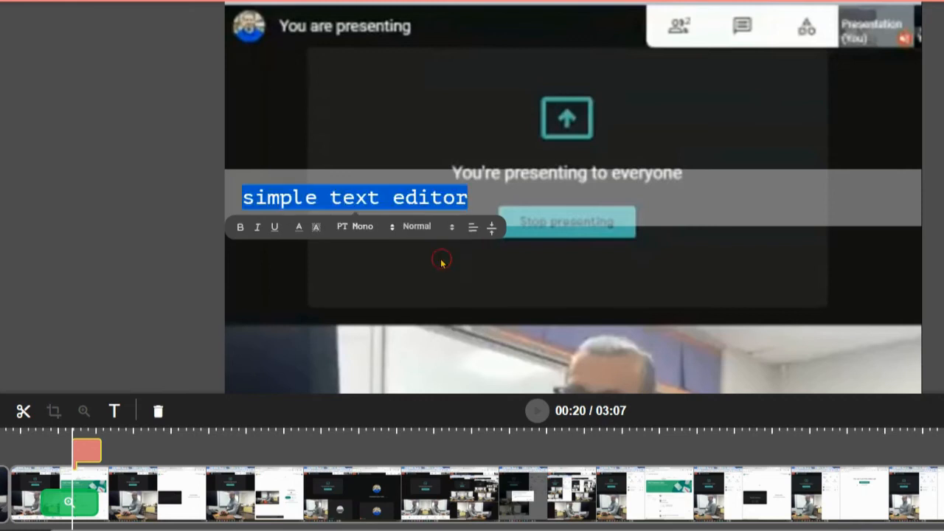
# - Centre the caption along the bottom of the video and preview it during playback
pyautogui.click(472, 227)
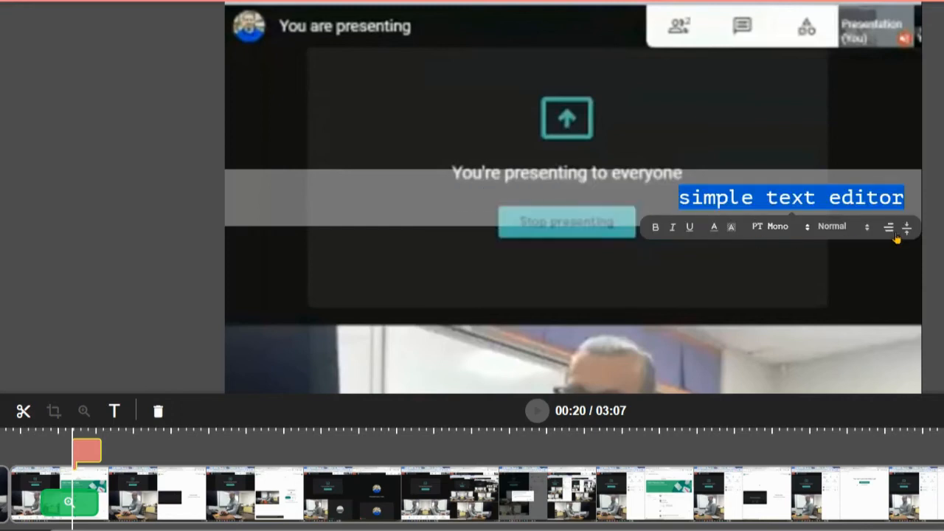
pyautogui.click(888, 227)
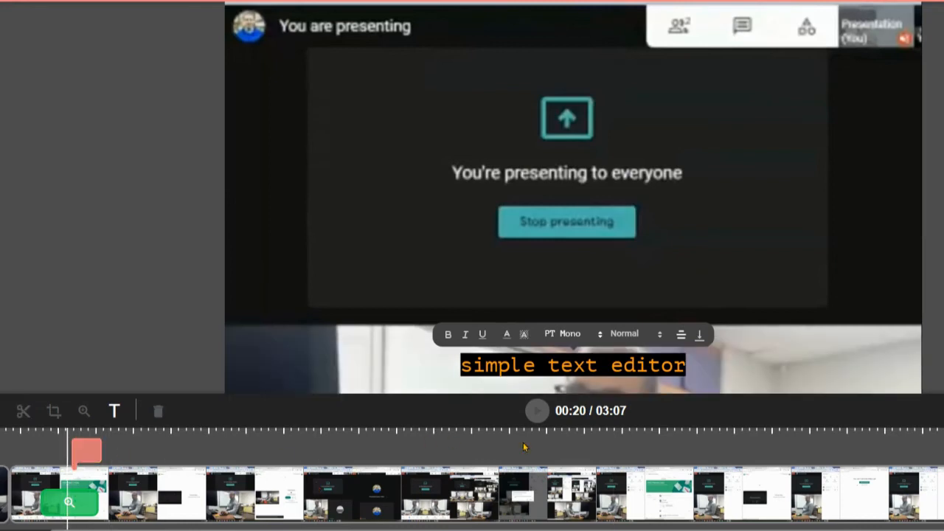
pyautogui.click(536, 411)
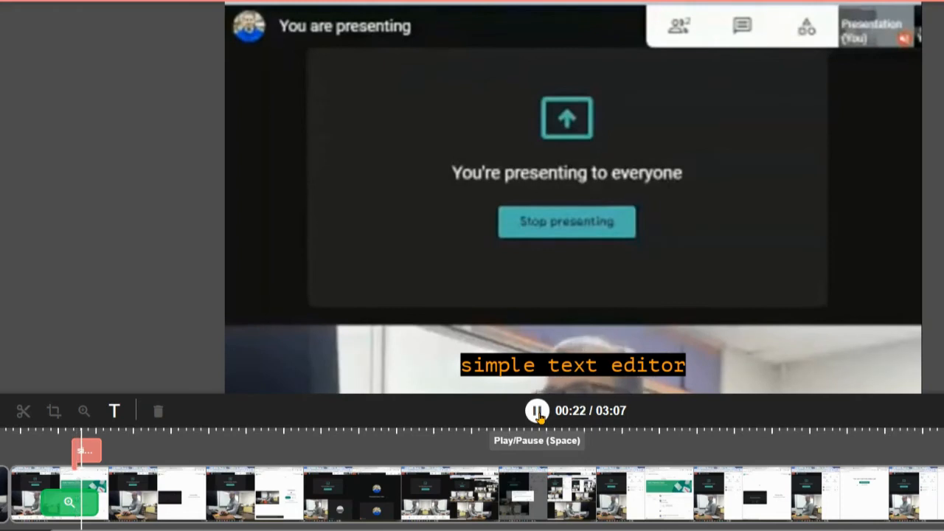
pyautogui.click(536, 411)
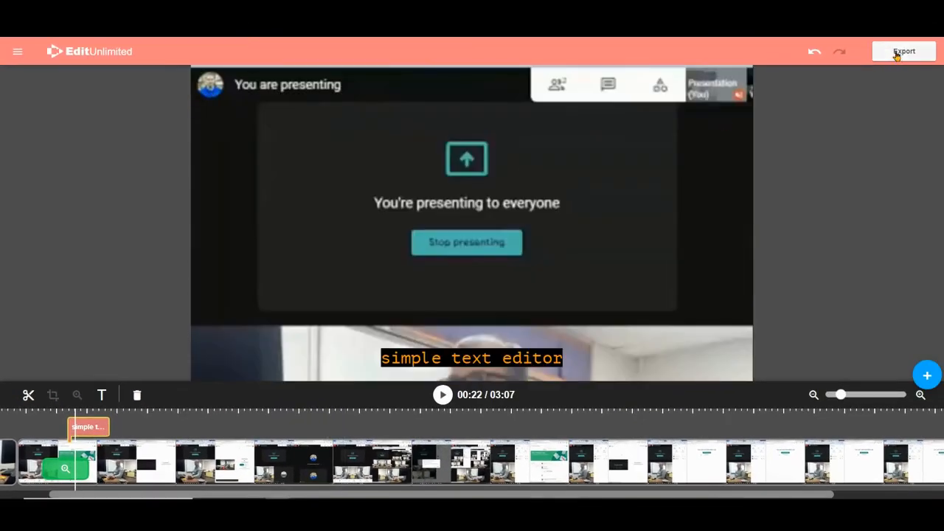
# - Export the video to Google Drive under the name 'Editied'
pyautogui.click(904, 51)
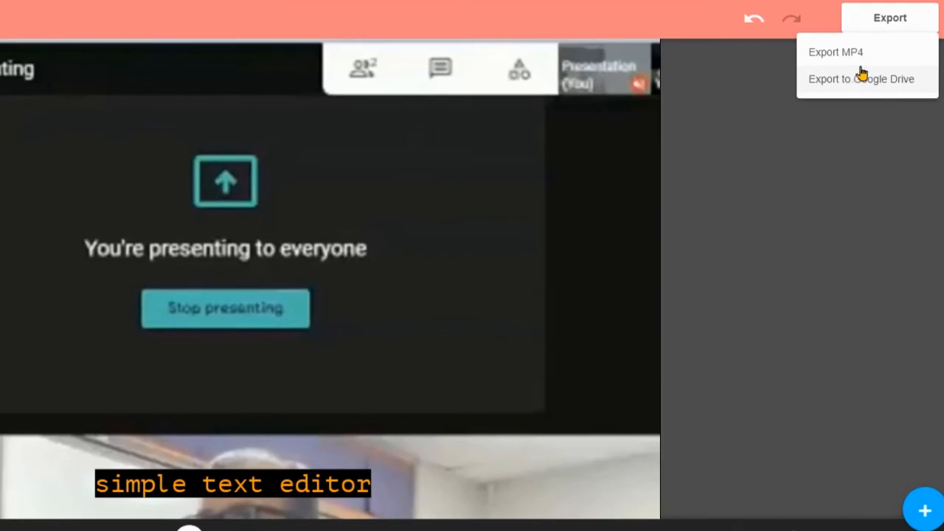
pyautogui.moveTo(860, 89)
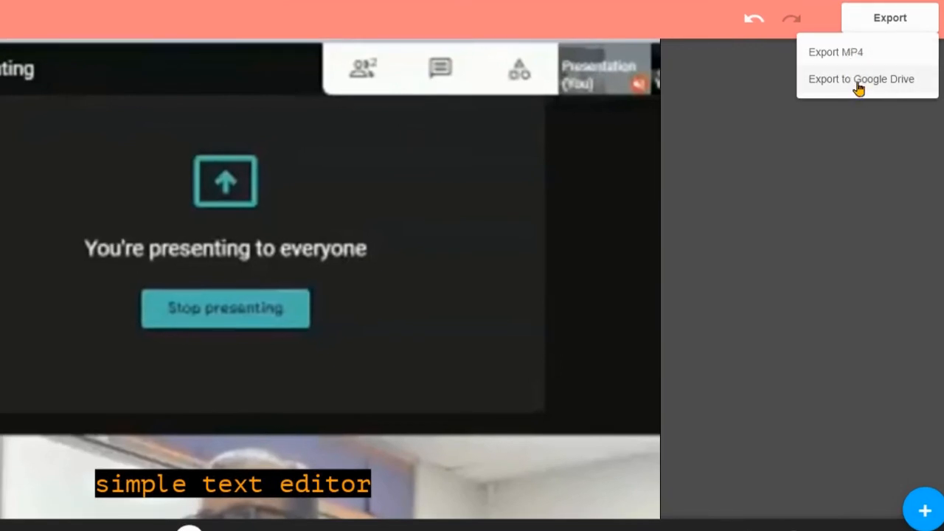
pyautogui.click(860, 79)
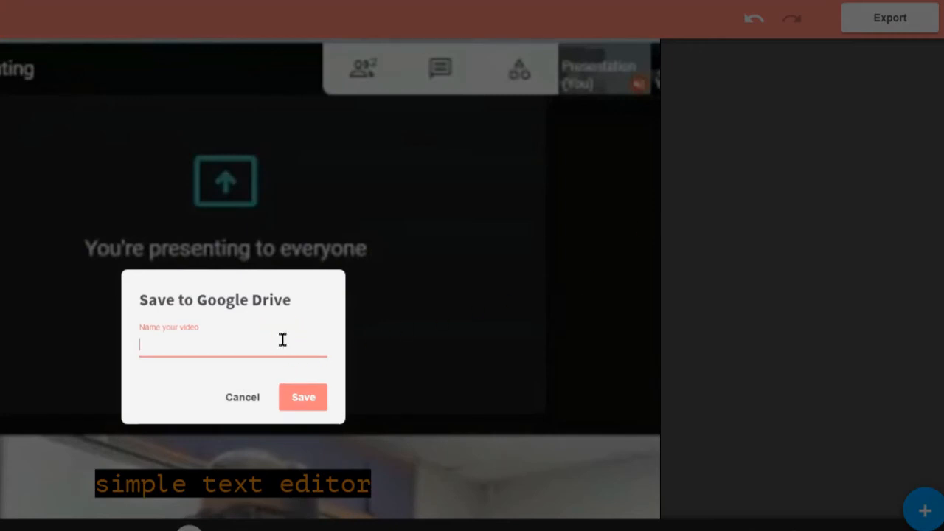
pyautogui.write('Editied')
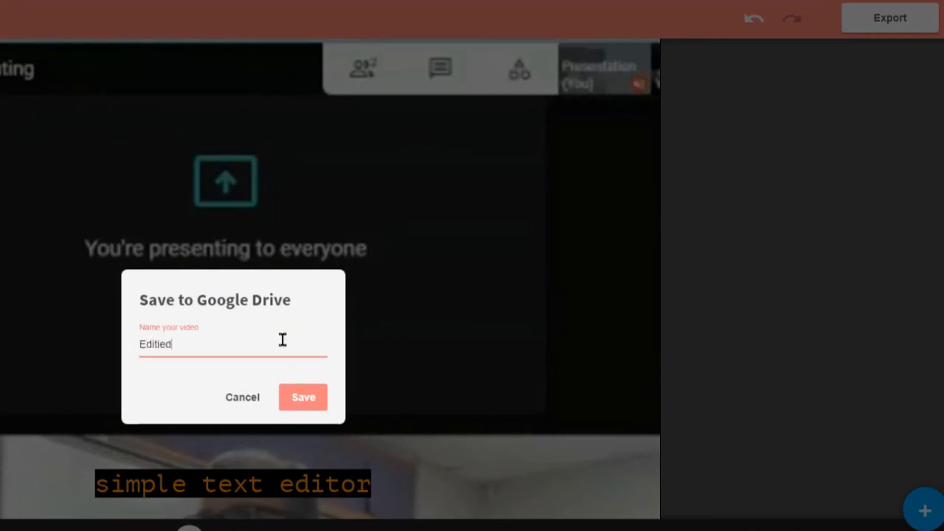
pyautogui.click(303, 397)
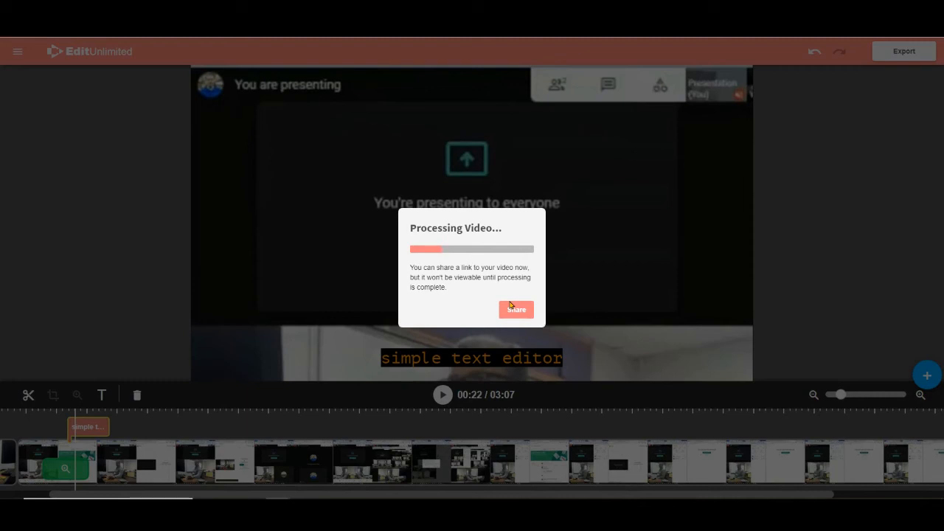
pyautogui.moveTo(534, 299)
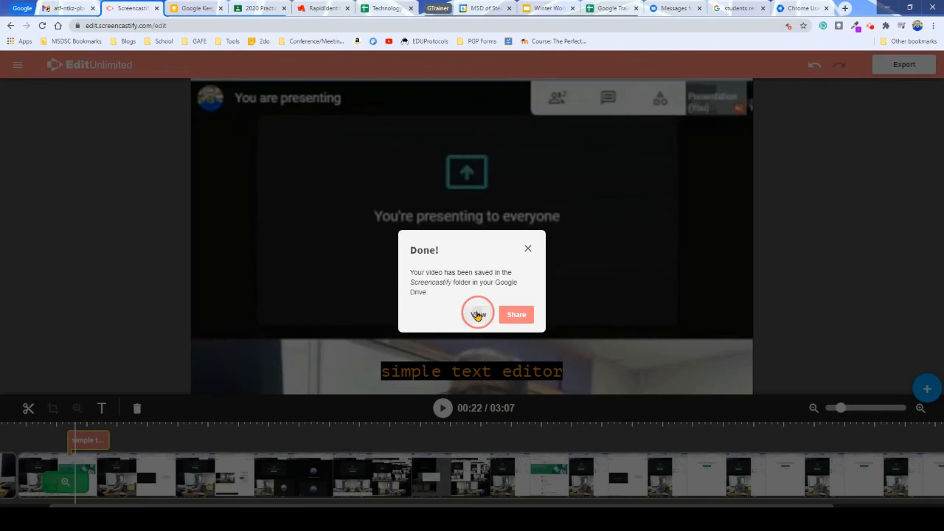
# - View the exported 'Edited Google Meet' video in a new tab and copy its shareable link
pyautogui.click(478, 314)
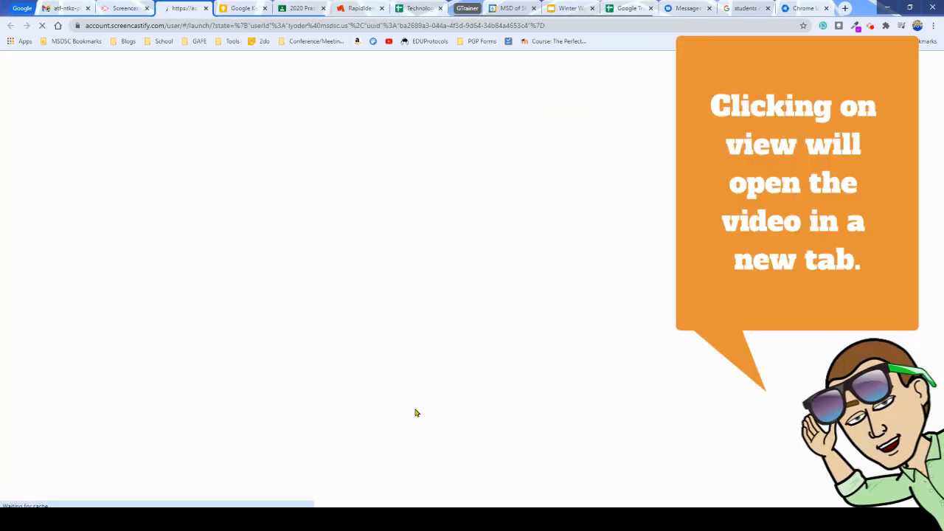
pyautogui.moveTo(404, 131)
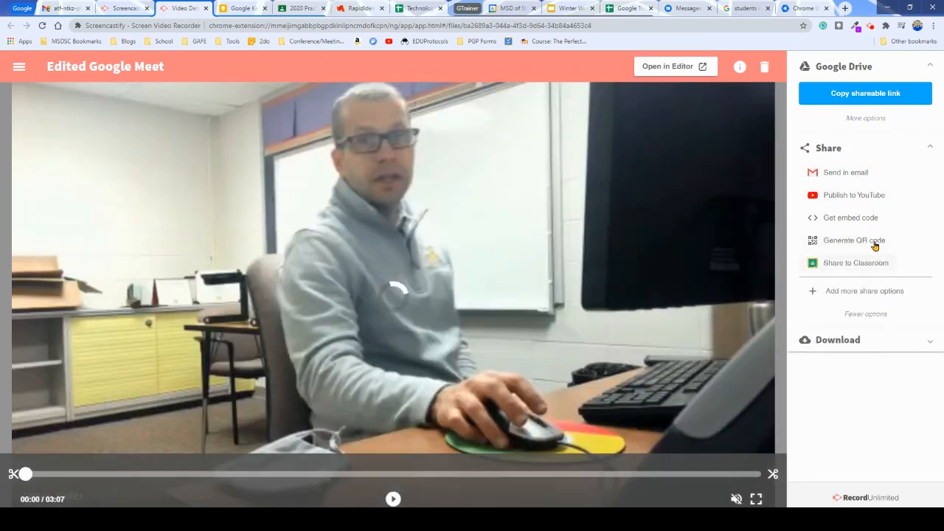
pyautogui.click(392, 498)
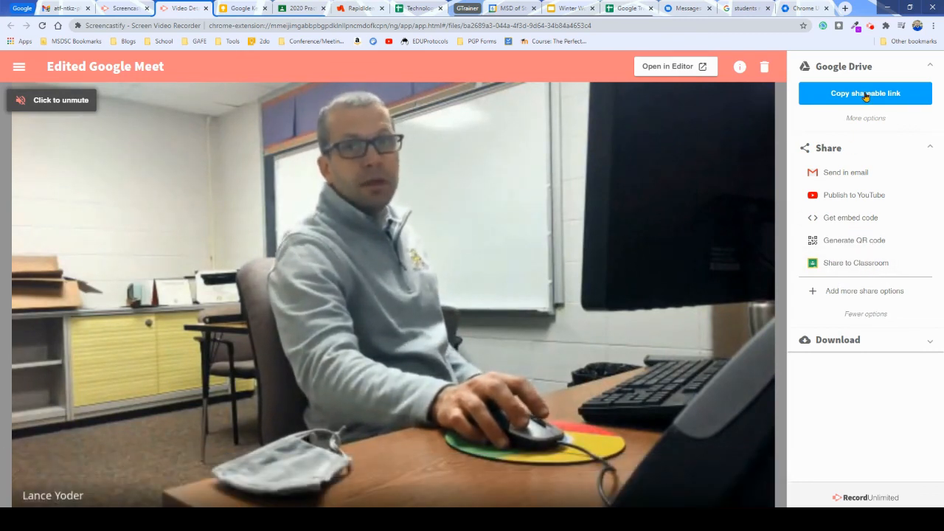
pyautogui.click(865, 93)
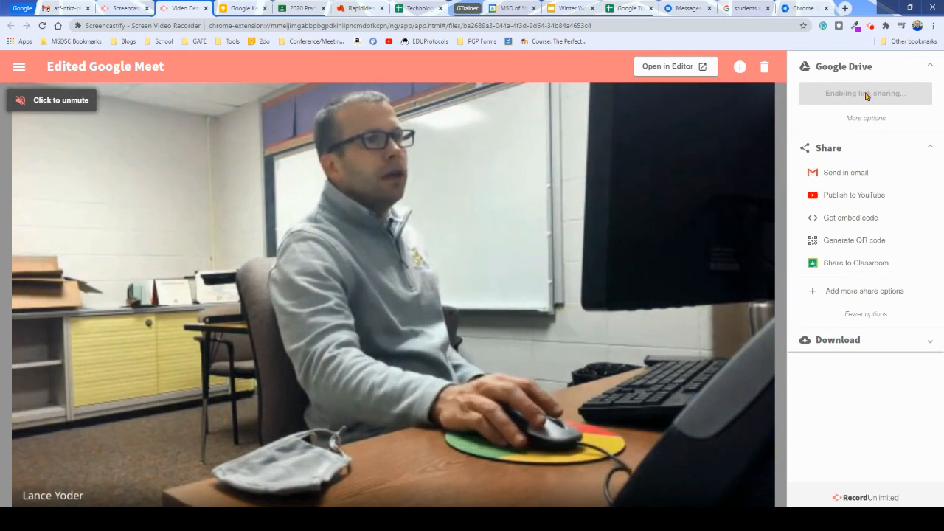